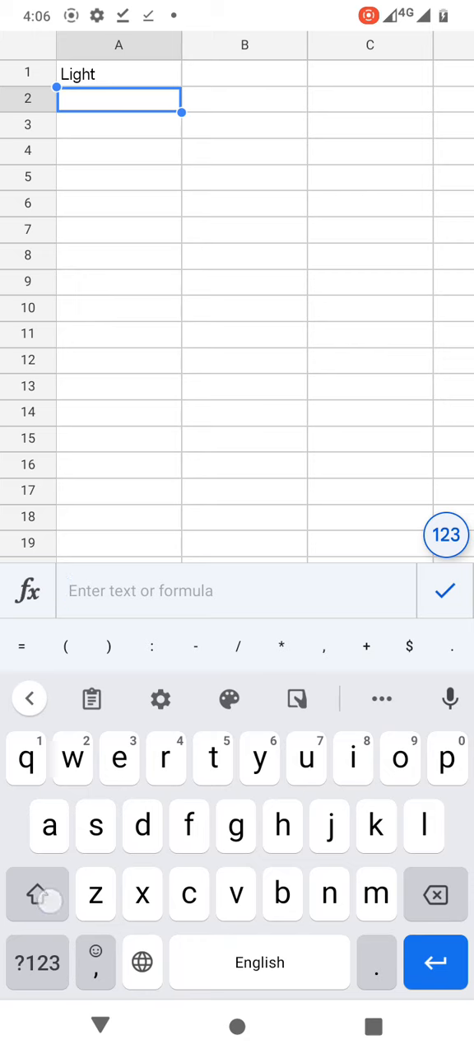
Step: Enter Text, Image and Video in cells A2, A3 and A4
type("T")
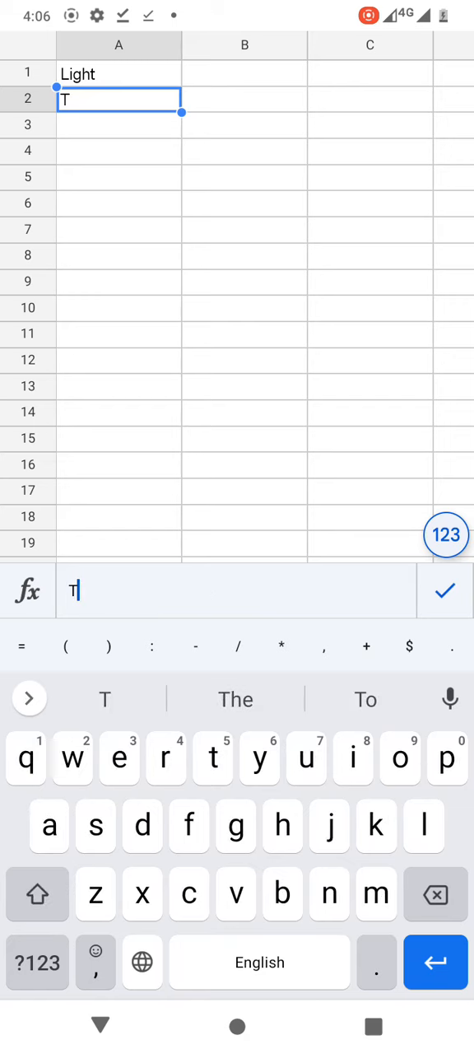
type("ext")
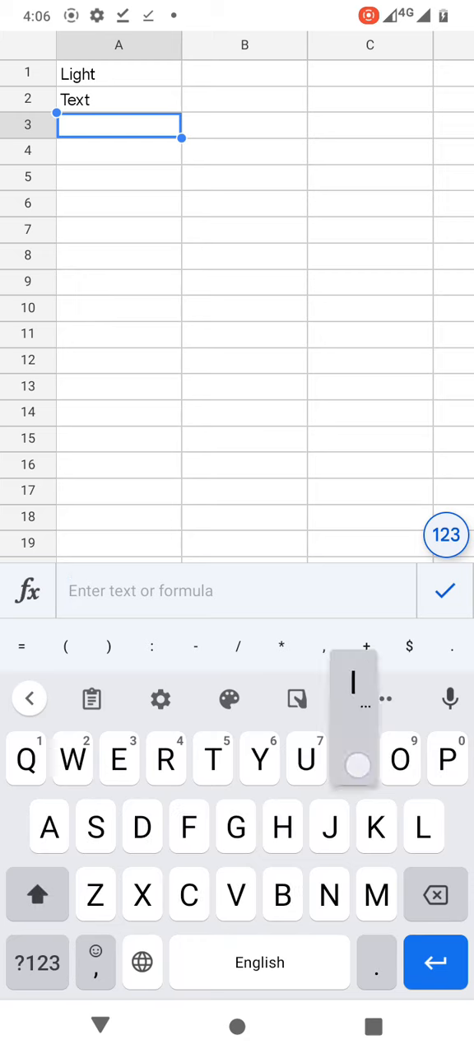
type("Image")
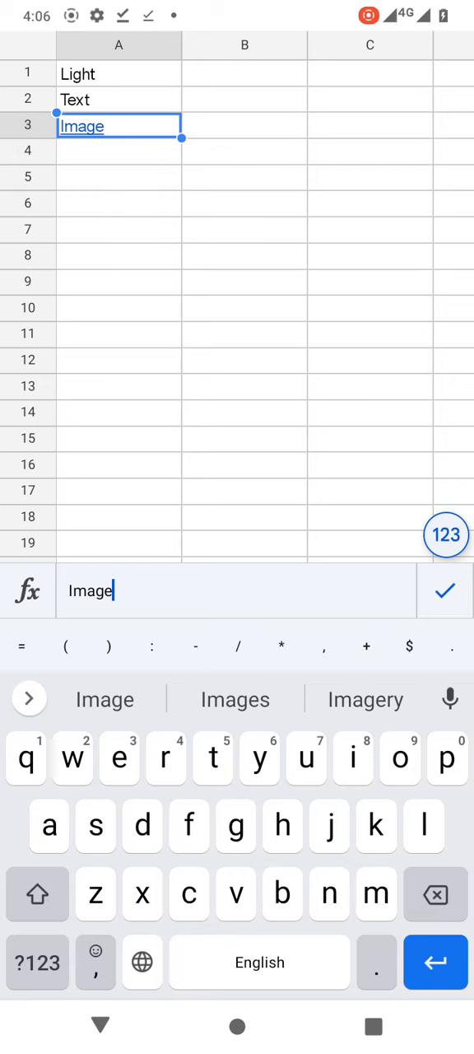
key("enter")
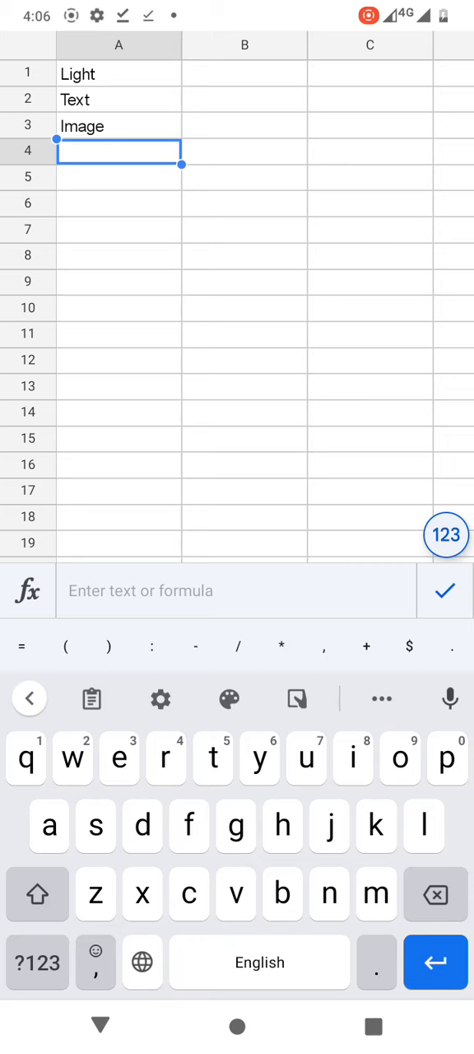
type("Vid")
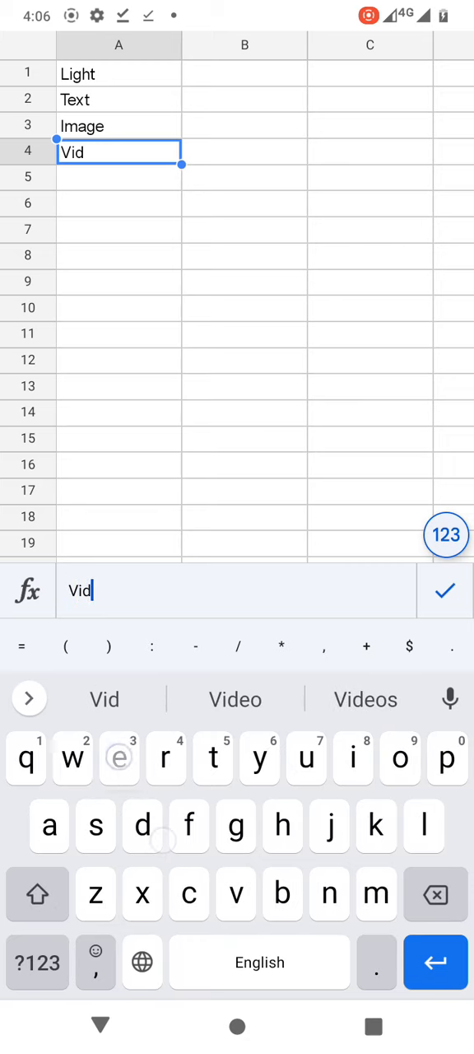
left_click(236, 698)
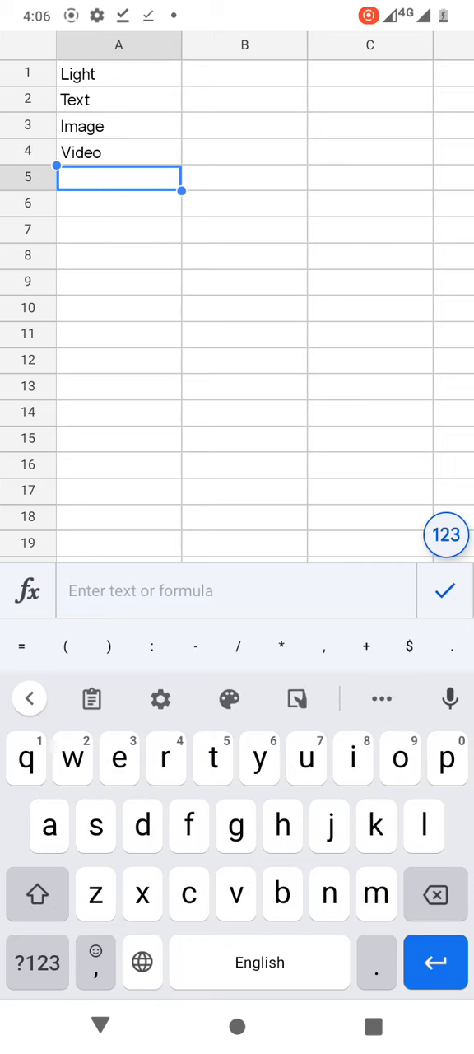
Step: Enter Gif in A5 and Web Page in A6, landing on row 7 for the next entry
type("Gi")
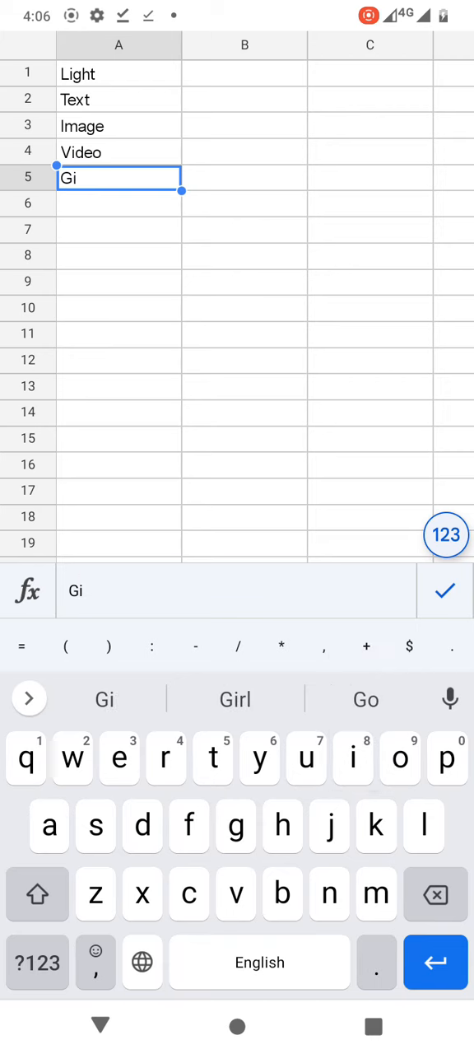
key("enter")
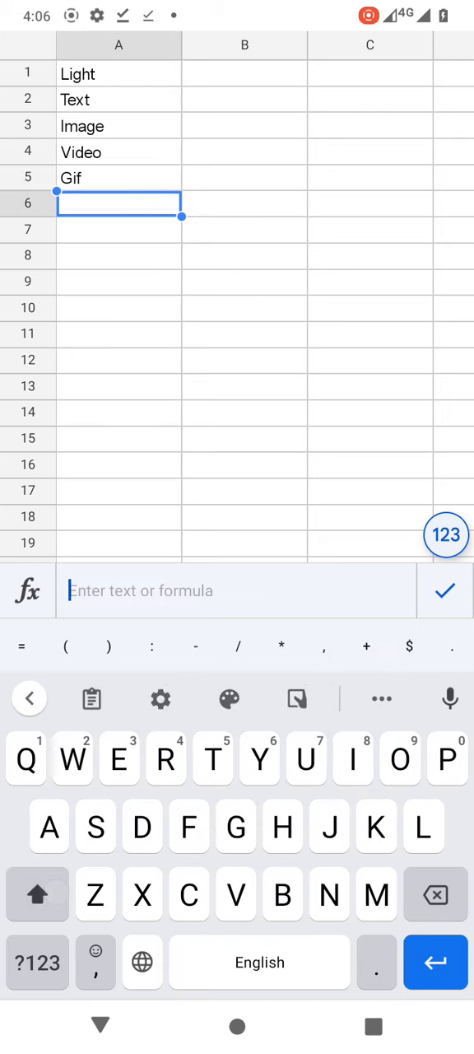
type("Pag")
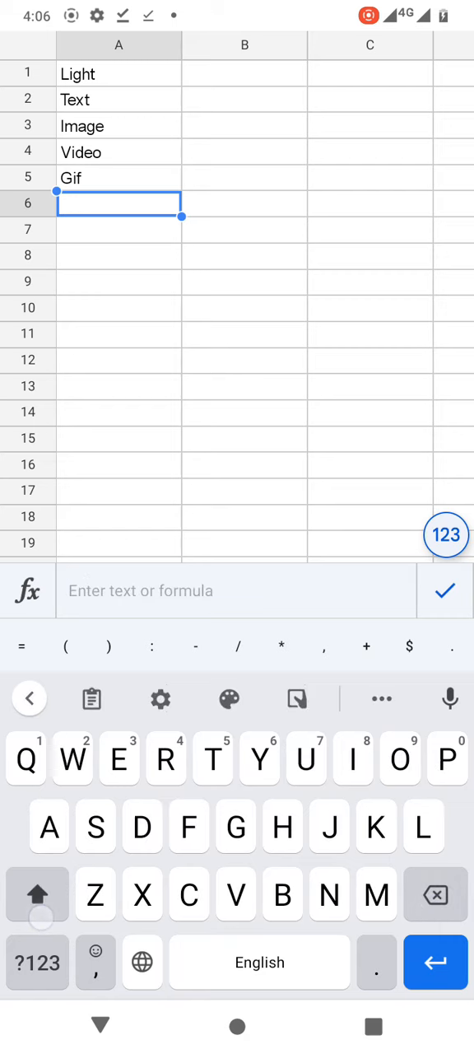
type("Web")
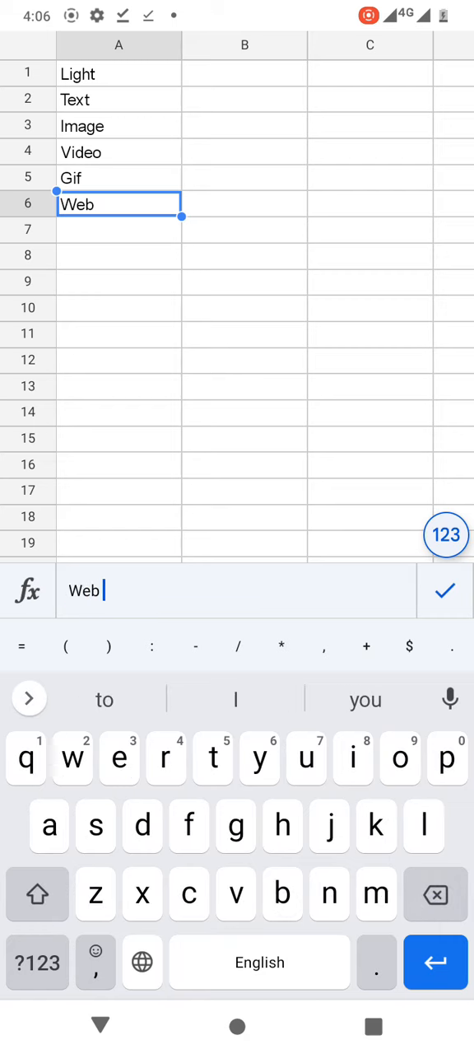
type("Pa")
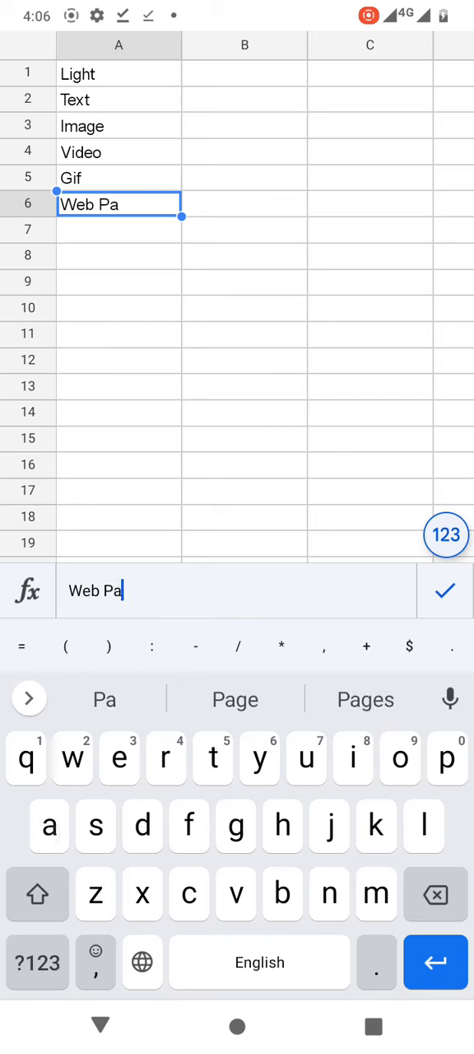
left_click(104, 698)
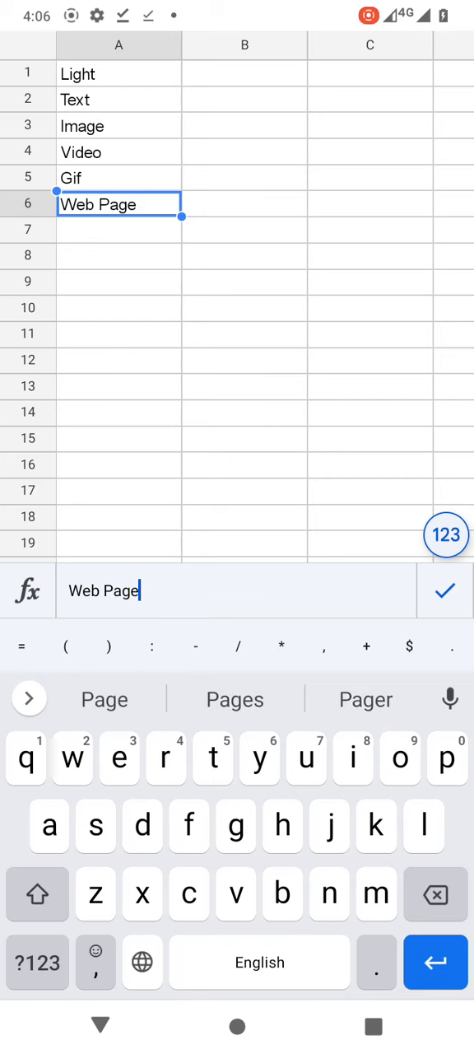
key("enter")
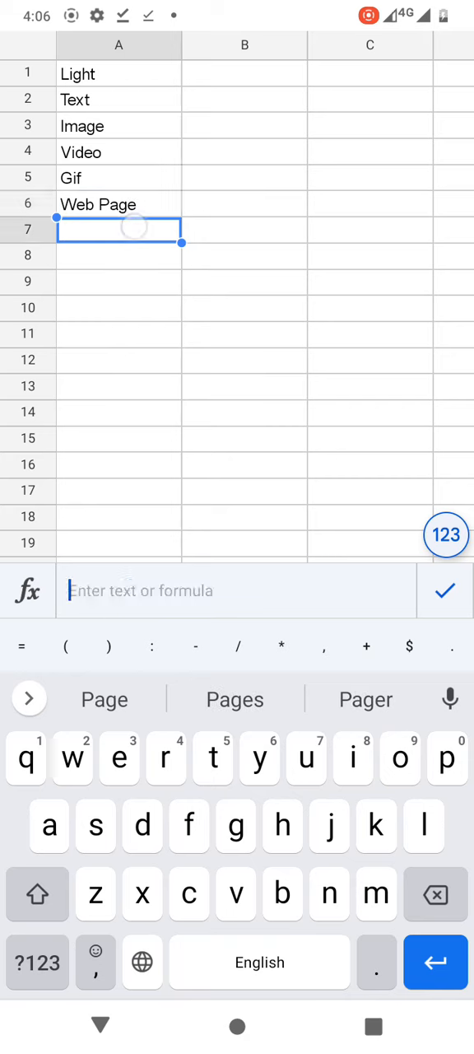
left_click(30, 698)
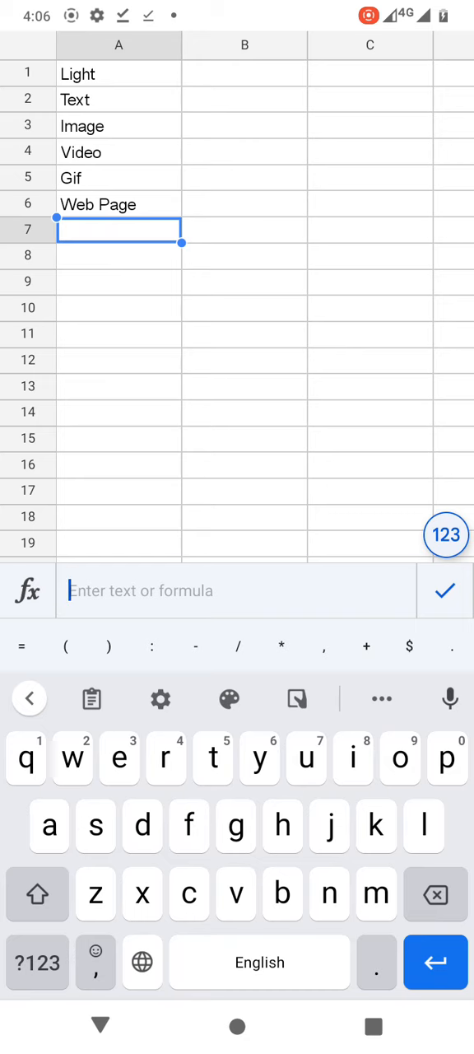
left_click(119, 172)
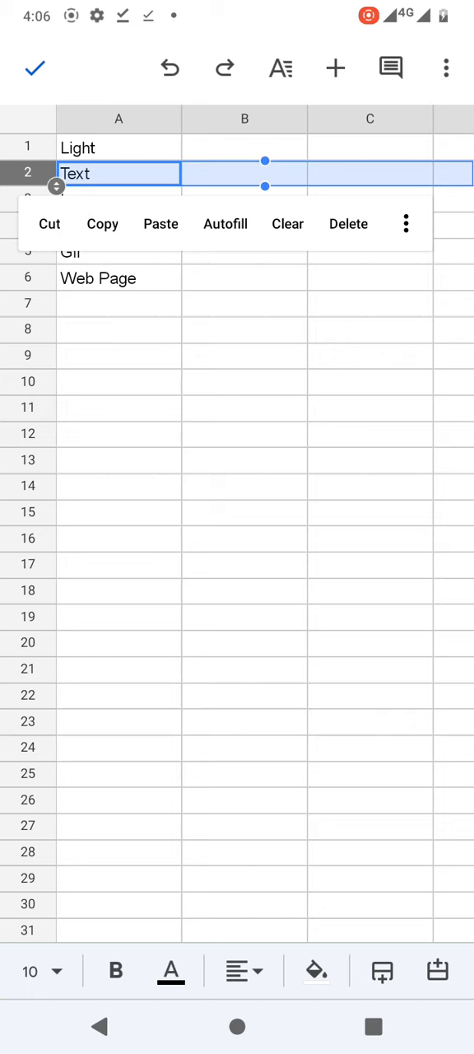
left_click(405, 224)
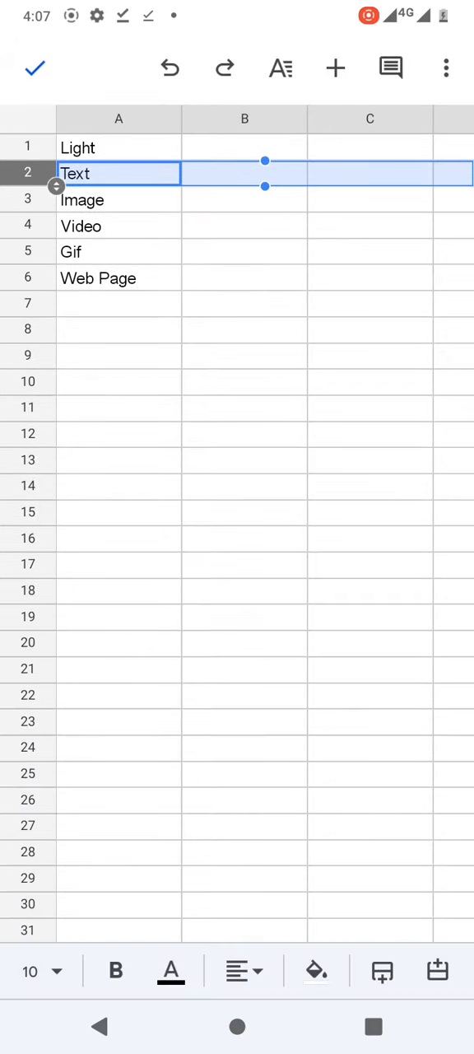
left_click(119, 303)
type("I")
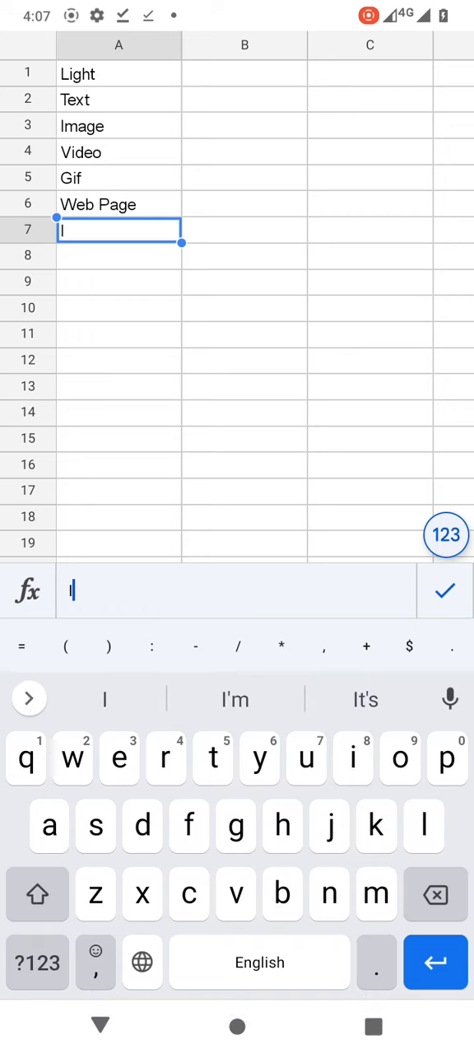
Step: Commit Id in A7, then enter Description in A8 and Sound in A9
key("enter")
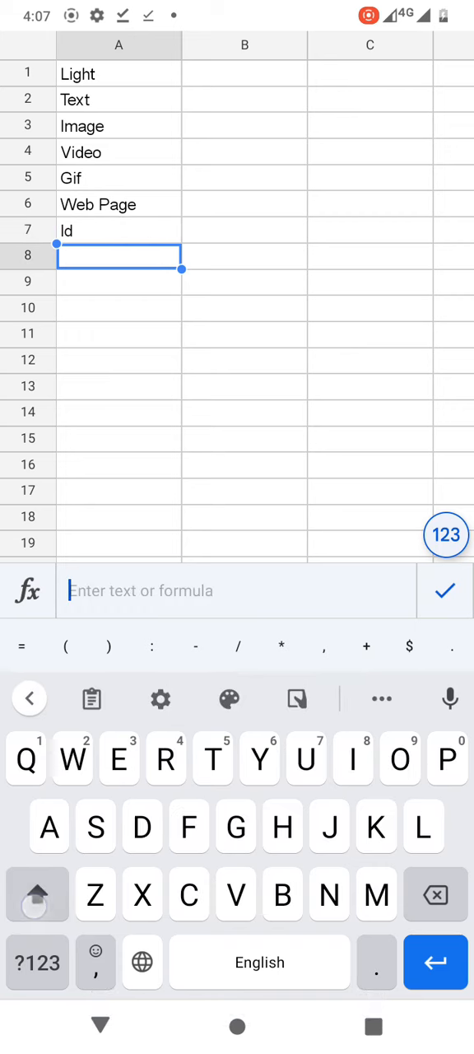
type("Descripti")
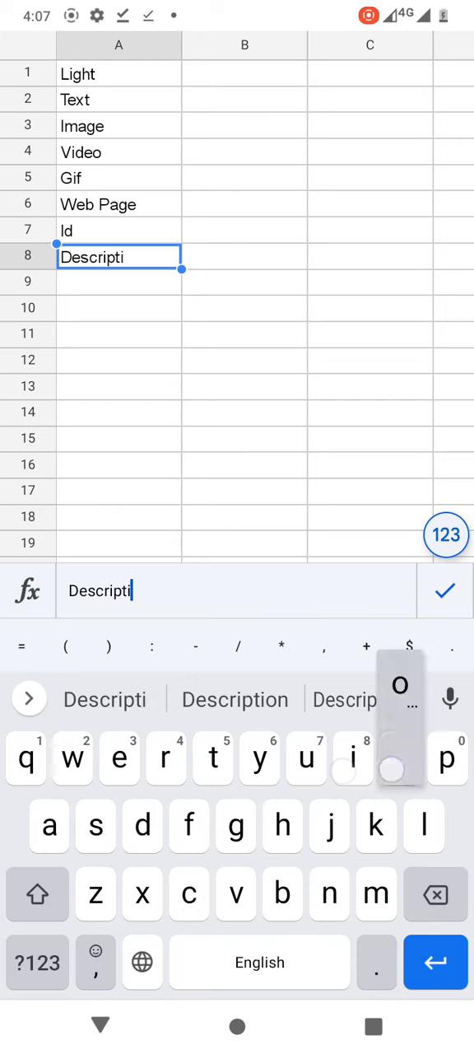
key("enter")
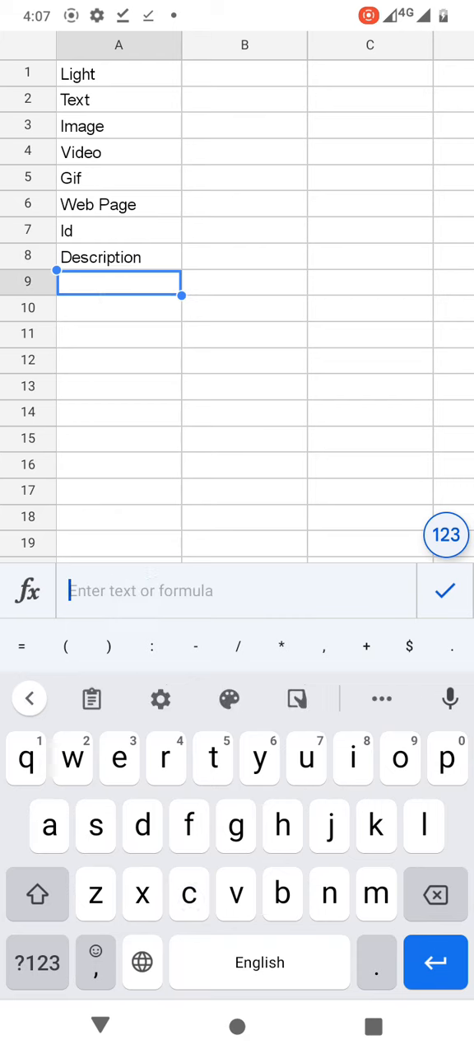
type("S")
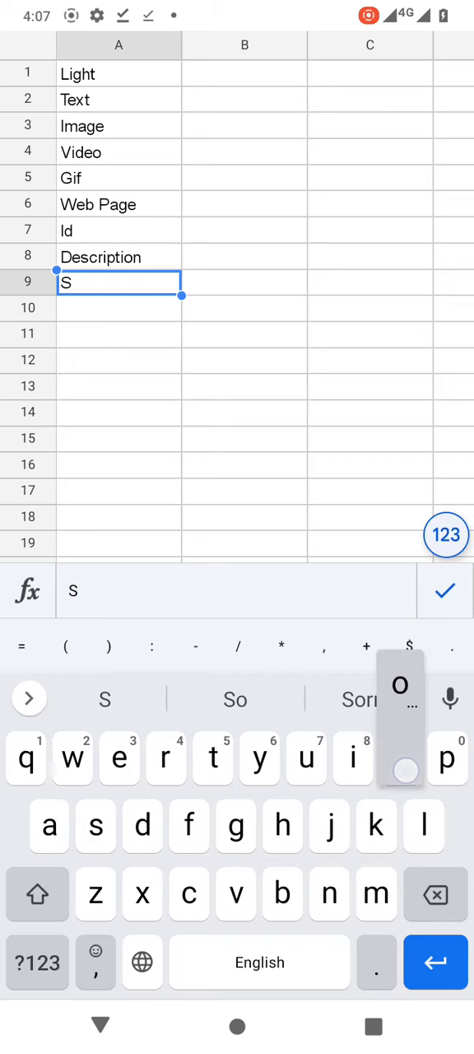
type("ound")
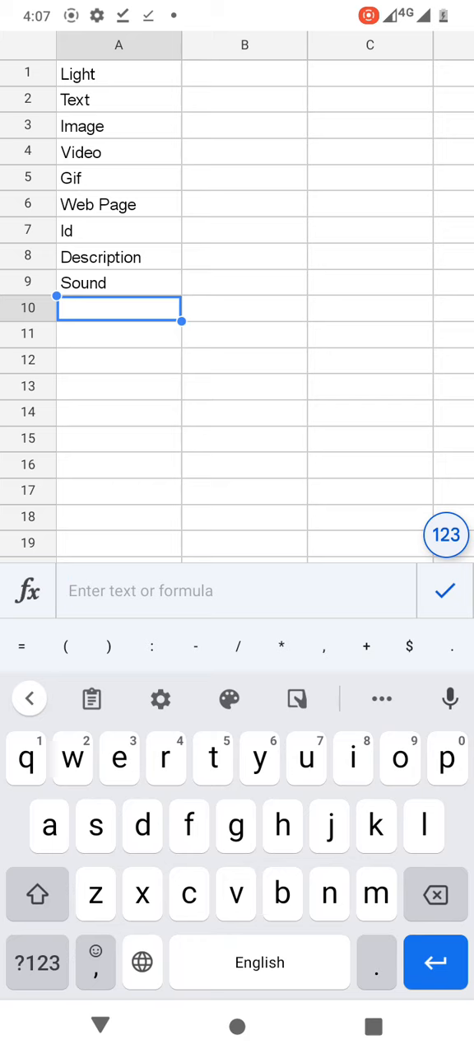
Step: Enter Gallery in A10 and move down to row 11
type("Gallery")
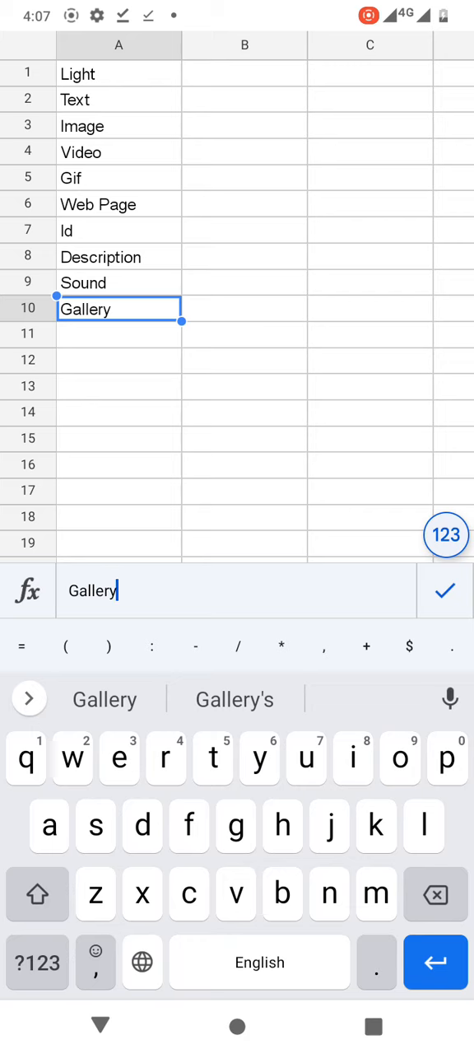
left_click(36, 896)
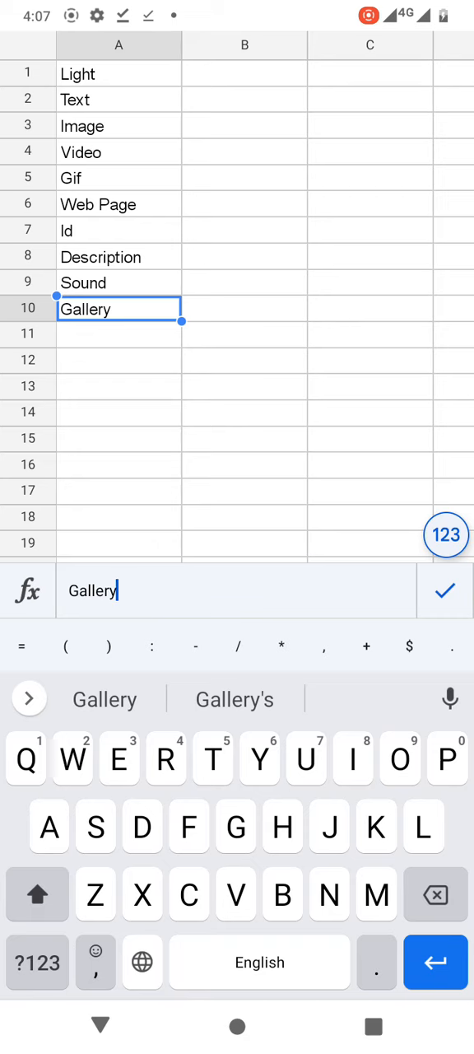
key("enter")
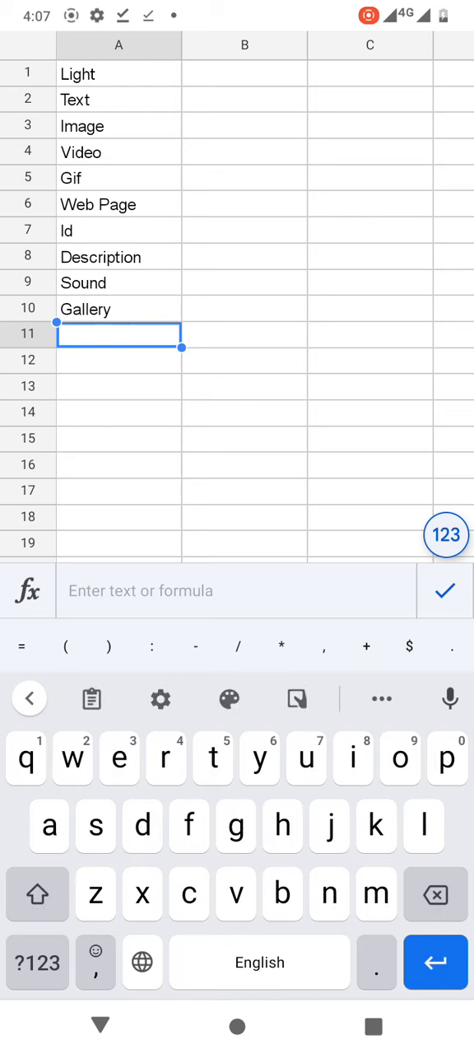
type("Au")
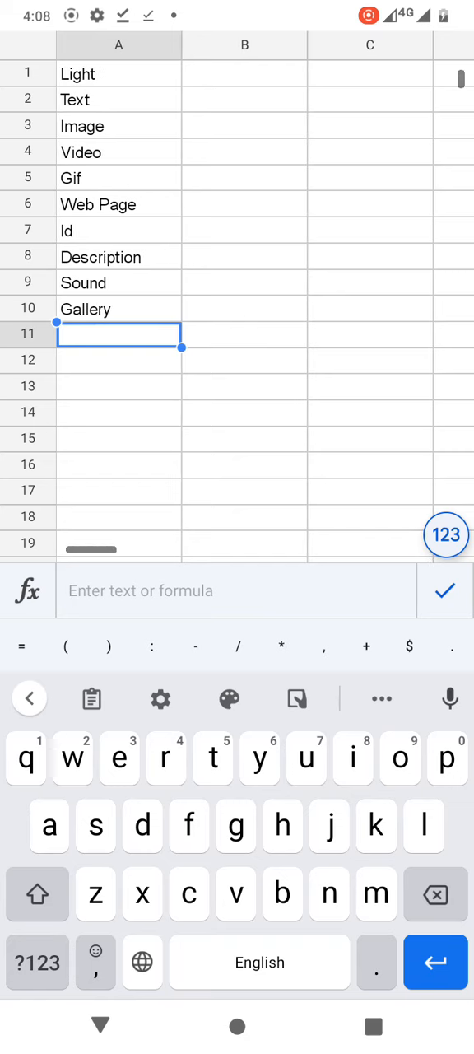
Step: Enter Live Stream in A11 and Walkthrough in A12
type("Li")
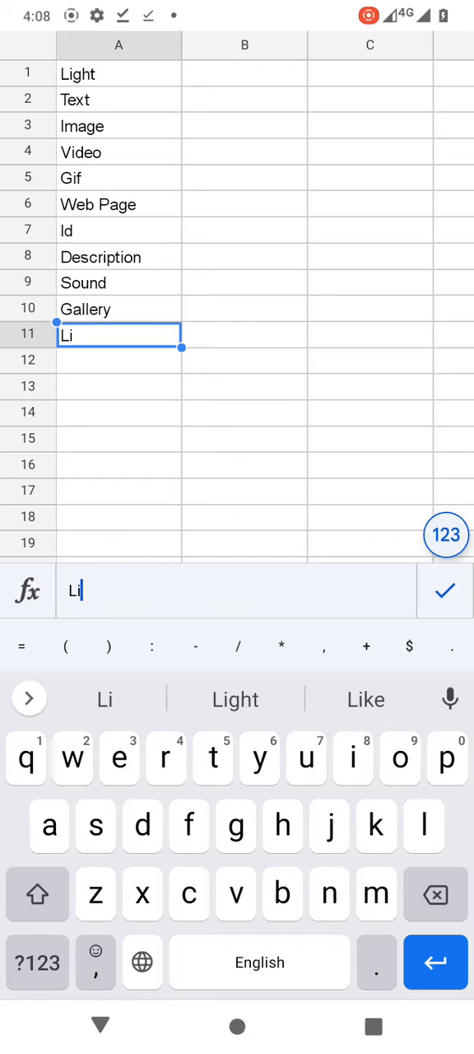
type("ve")
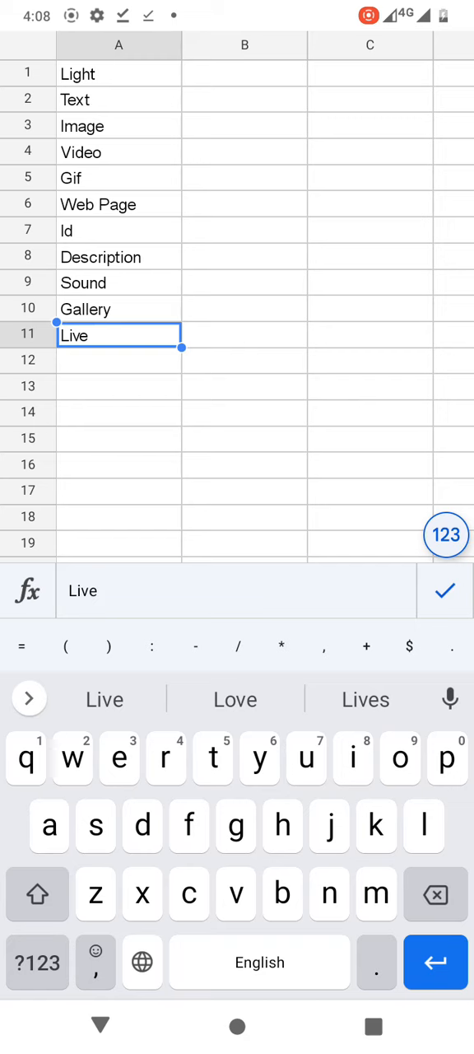
type("S")
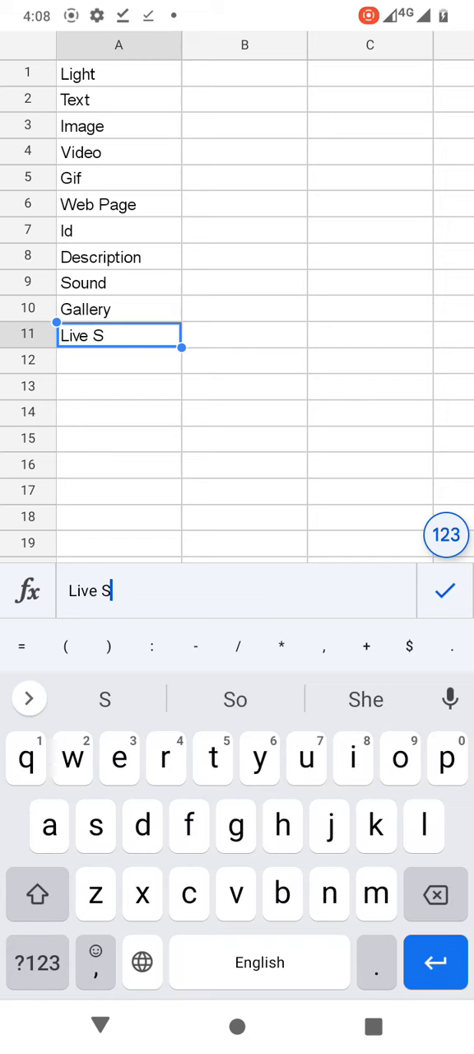
key("Enter")
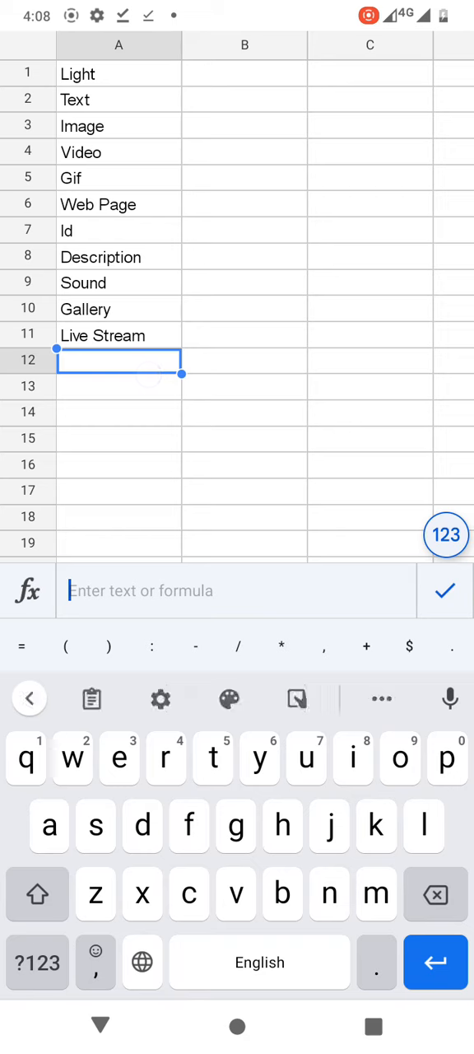
left_click(37, 895)
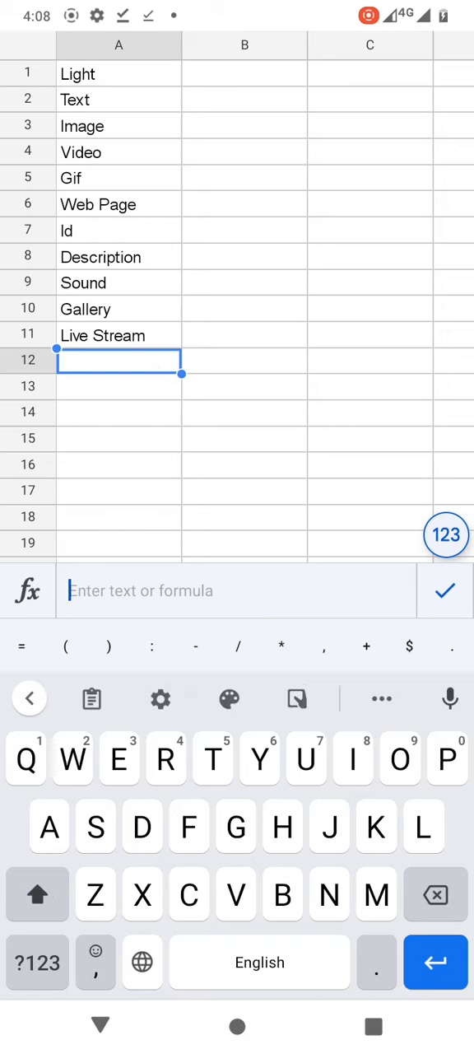
type("Walkth")
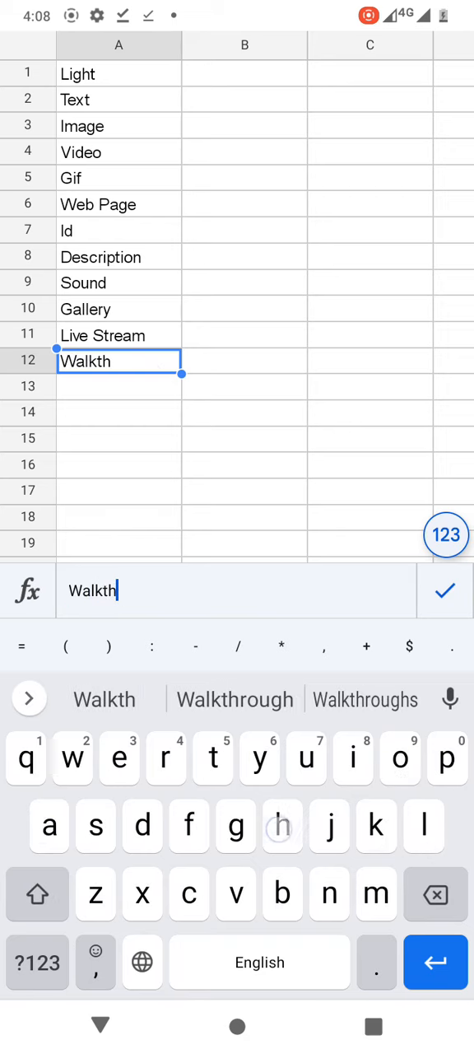
left_click(236, 700)
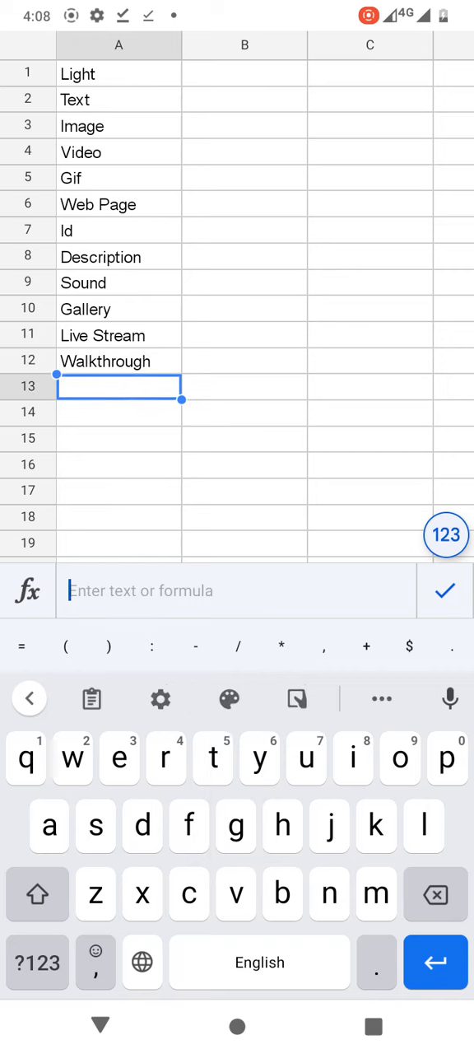
Step: Enter Presentation in A13 and clear the stray letter from A14, ready for a capitalised entry
type("Presentati")
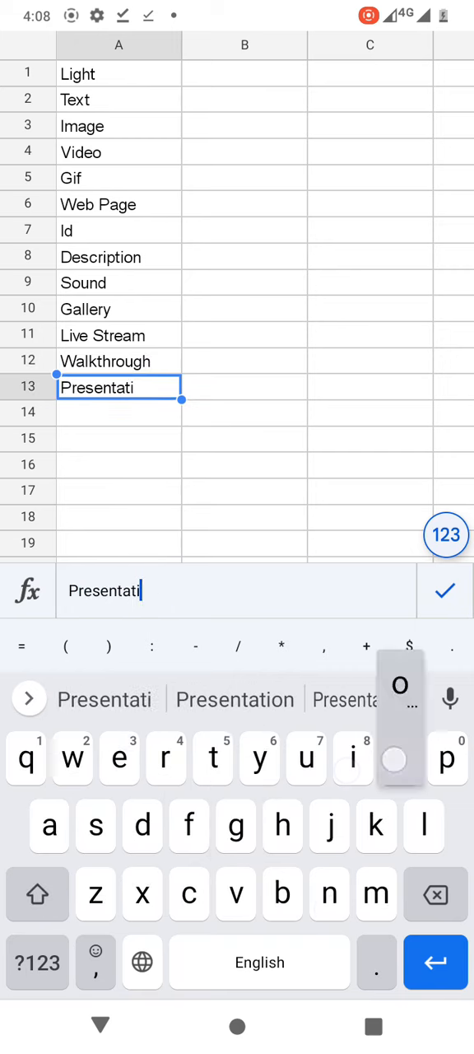
left_click(233, 699)
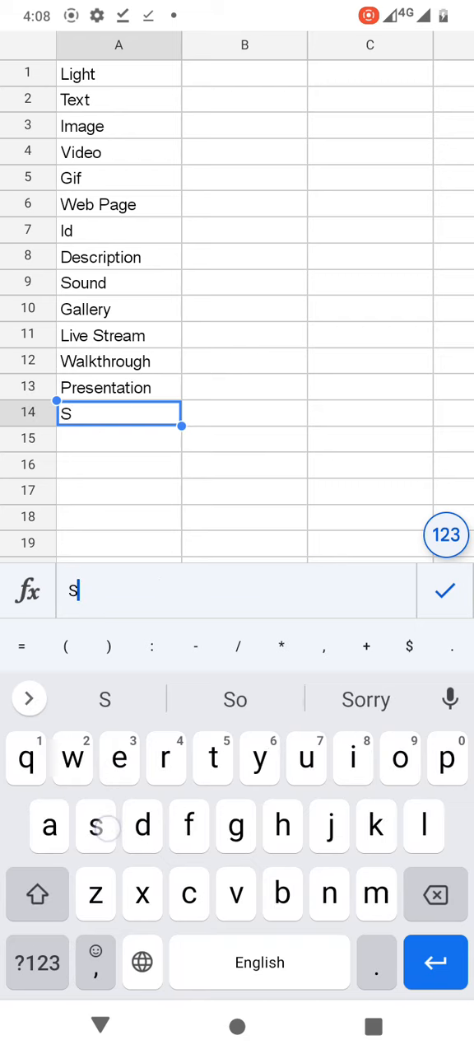
key("backspace")
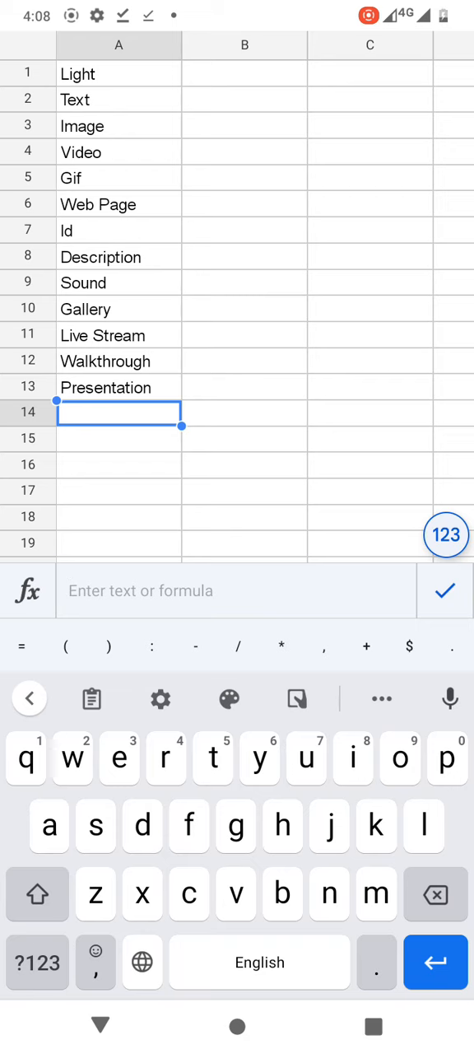
left_click(37, 896)
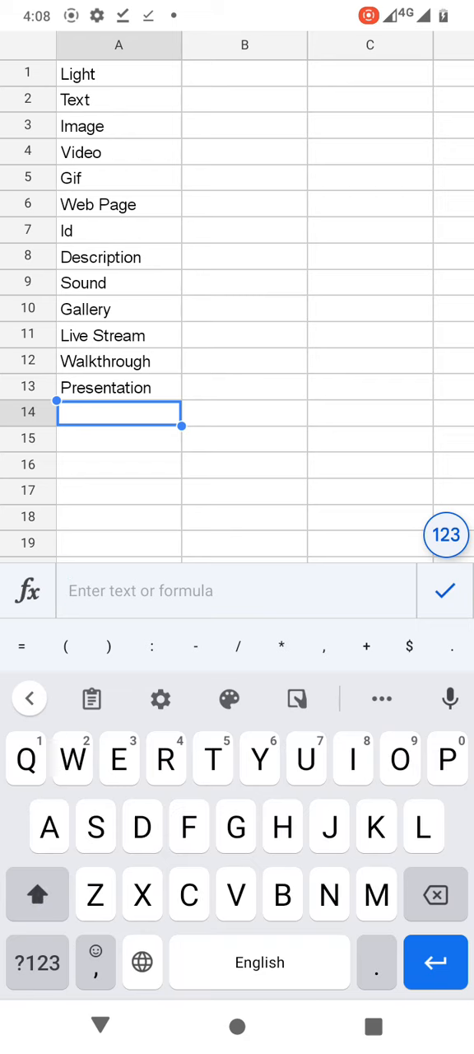
Step: Type Simulation into A14 via the 'Simul' suggestion
type("S")
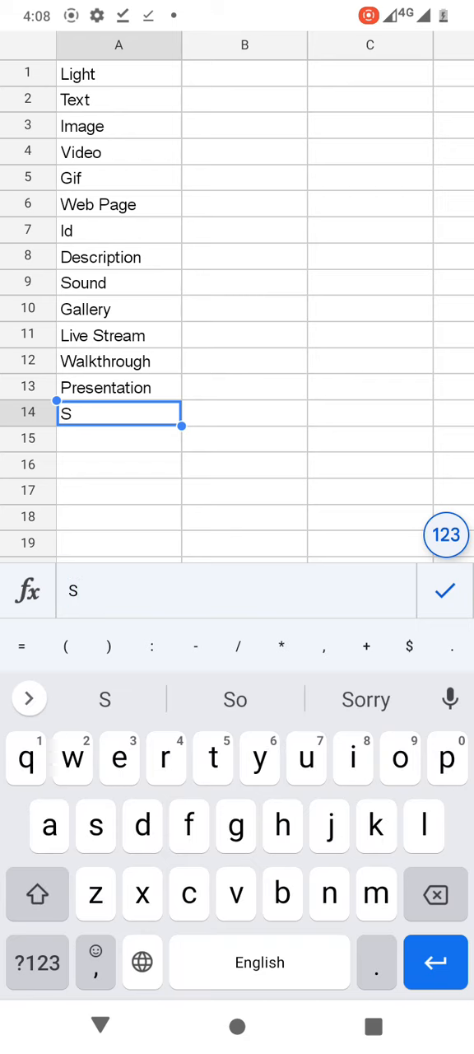
type("imulation")
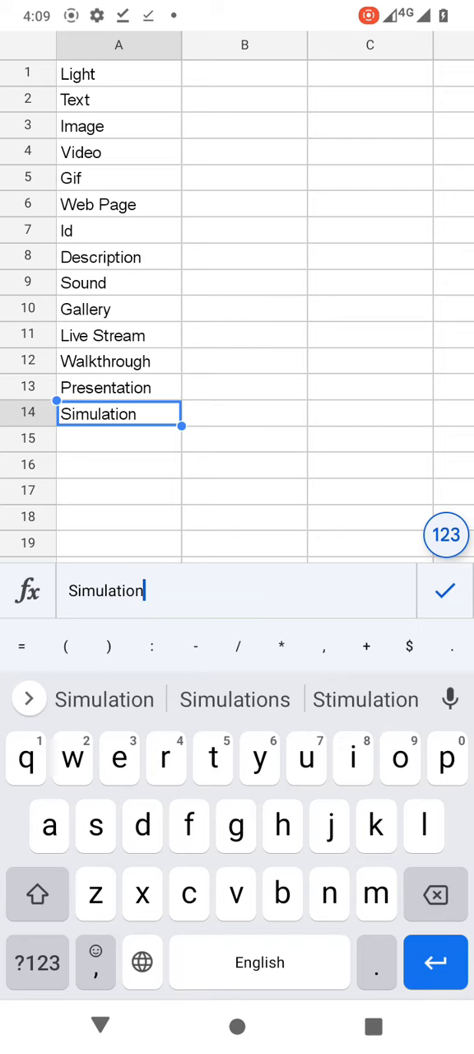
scroll("down", 3)
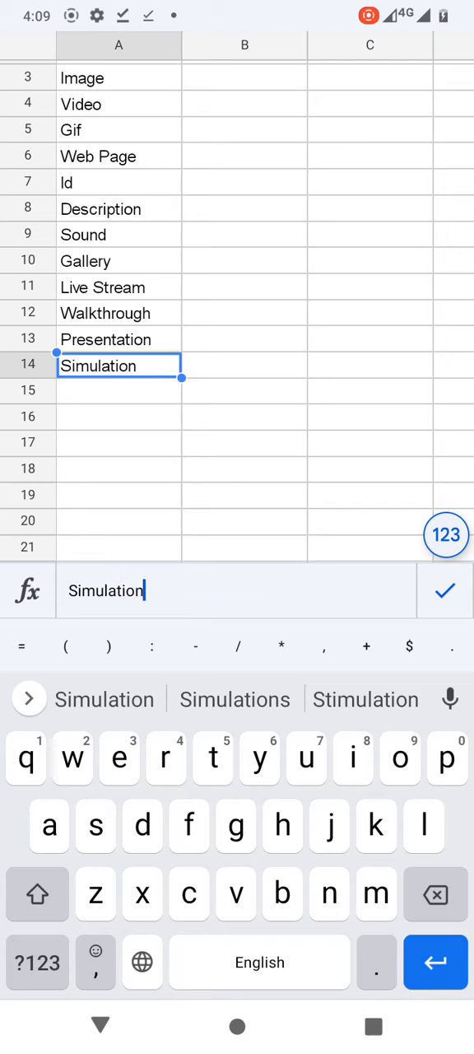
left_click(340, 385)
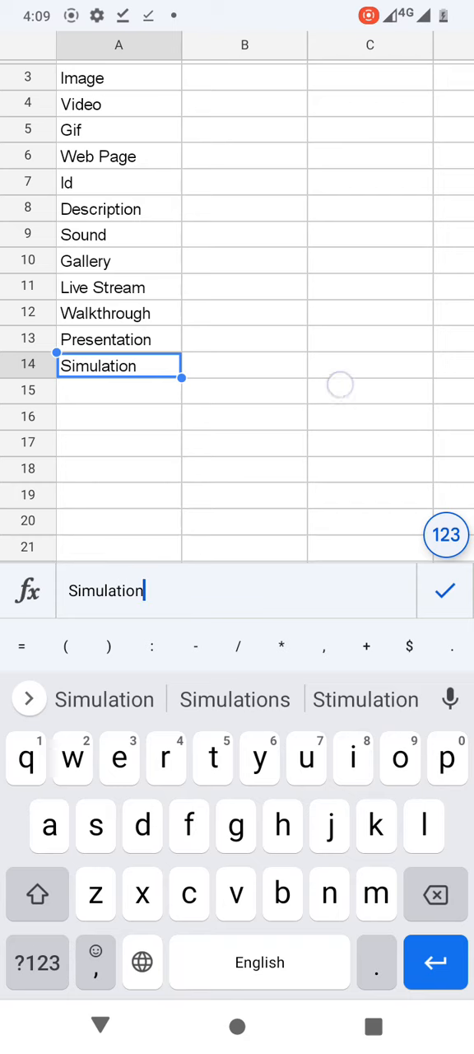
scroll("down", 3)
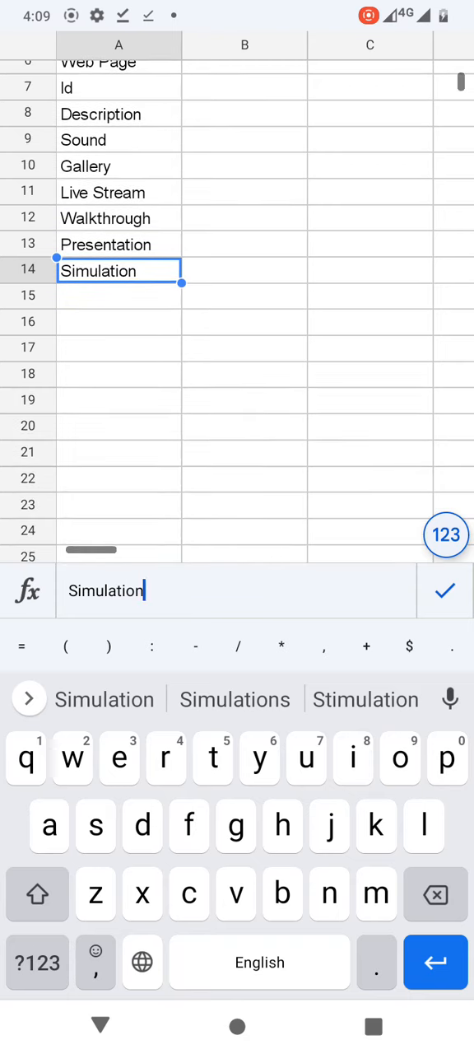